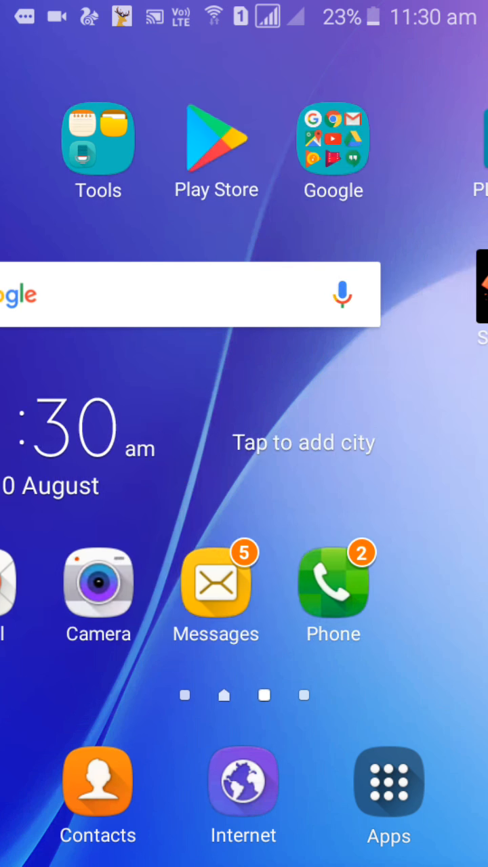
Launch YouTube from the Apps drawer and start the mobile king Facebook likes video from the Home feed
{"action": "scroll", "scroll_direction": "left", "scroll_amount": 3}
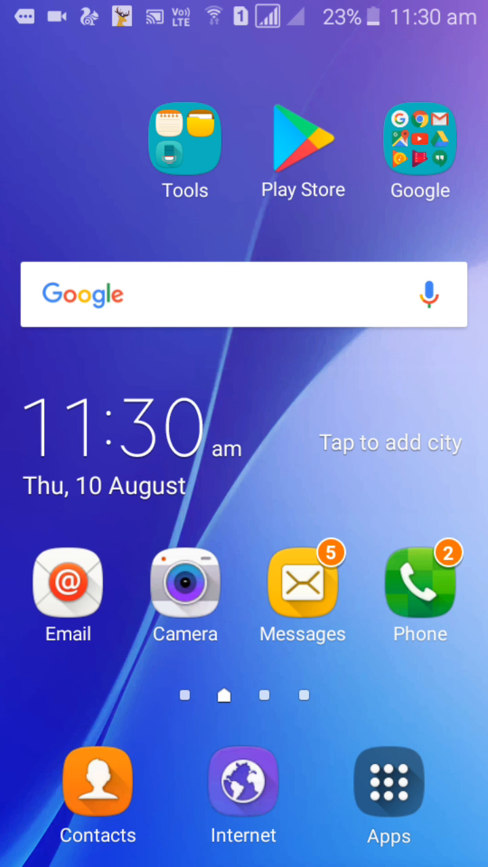
{"action": "left_click", "coordinate": [388, 786]}
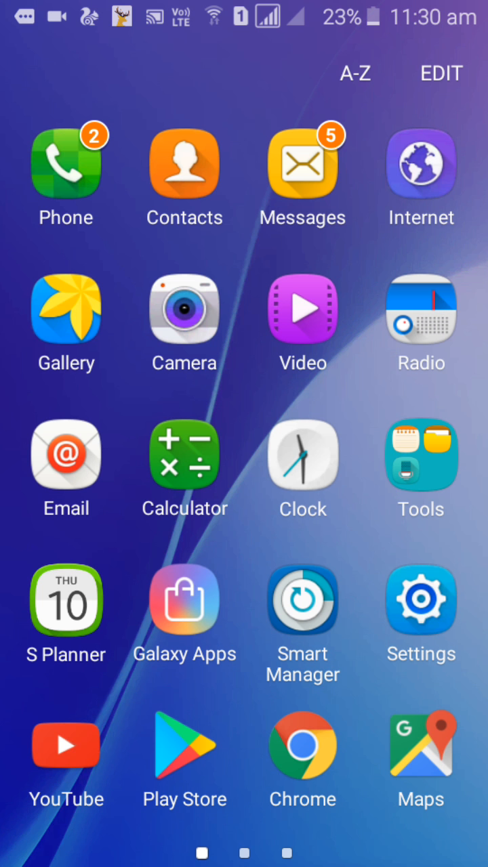
{"action": "left_click", "coordinate": [65, 744]}
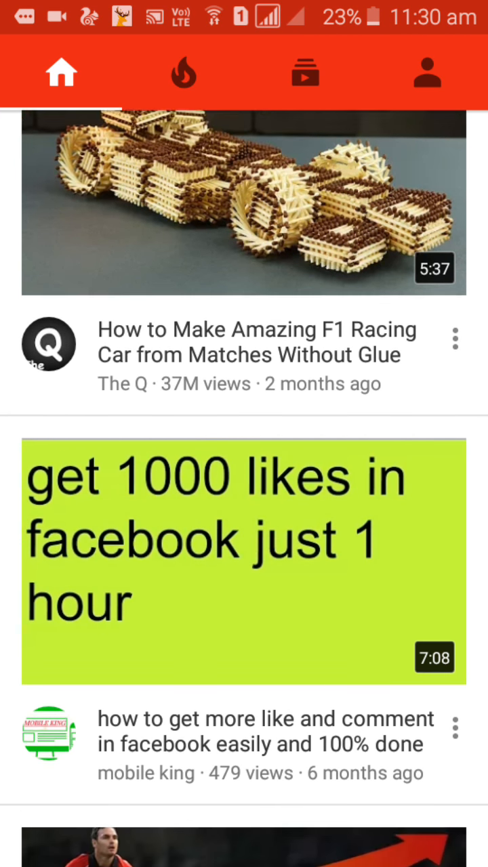
{"action": "scroll", "scroll_direction": "down", "scroll_amount": 3}
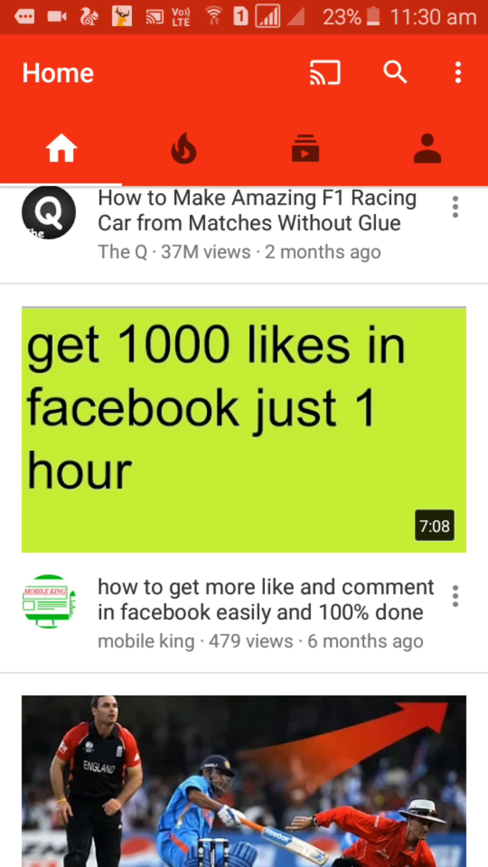
{"action": "left_click", "coordinate": [244, 444]}
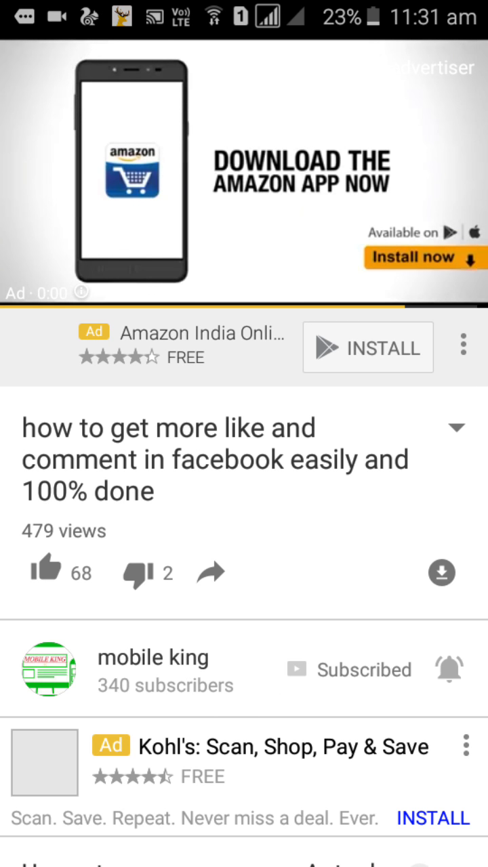
Skip the ad, copy the video's link from Share, and return to the Android home screen
{"action": "left_click", "coordinate": [243, 173]}
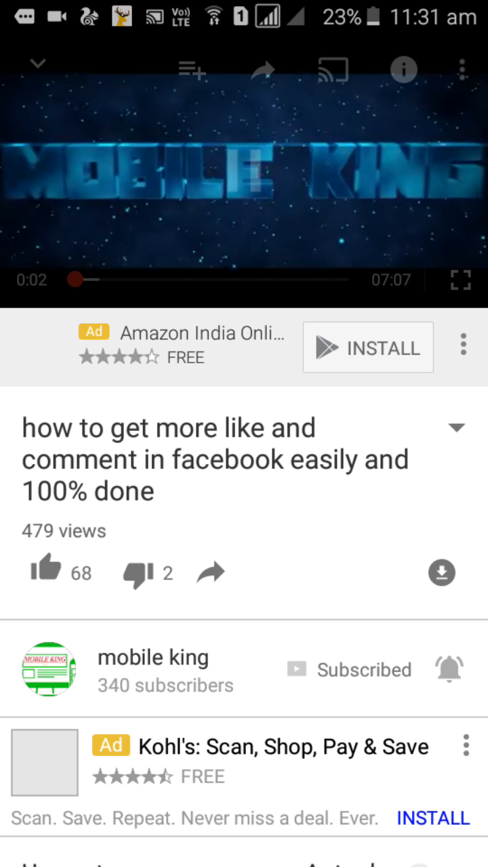
{"action": "left_click", "coordinate": [404, 70]}
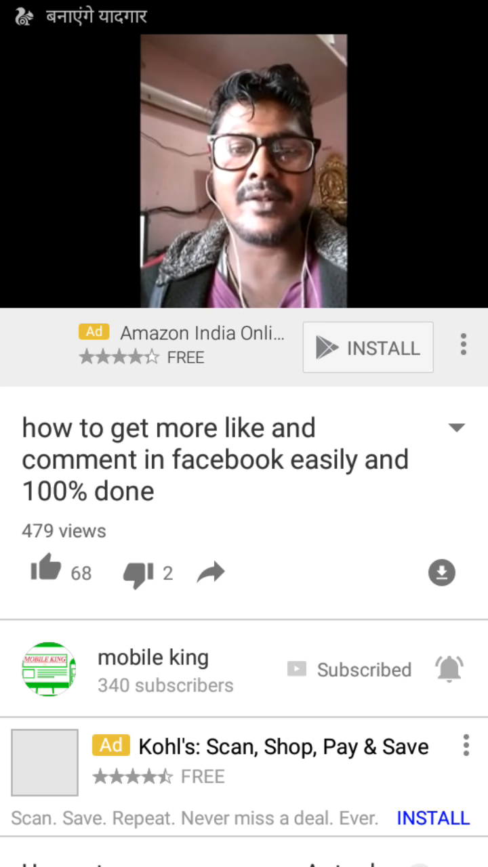
{"action": "left_click", "coordinate": [244, 169]}
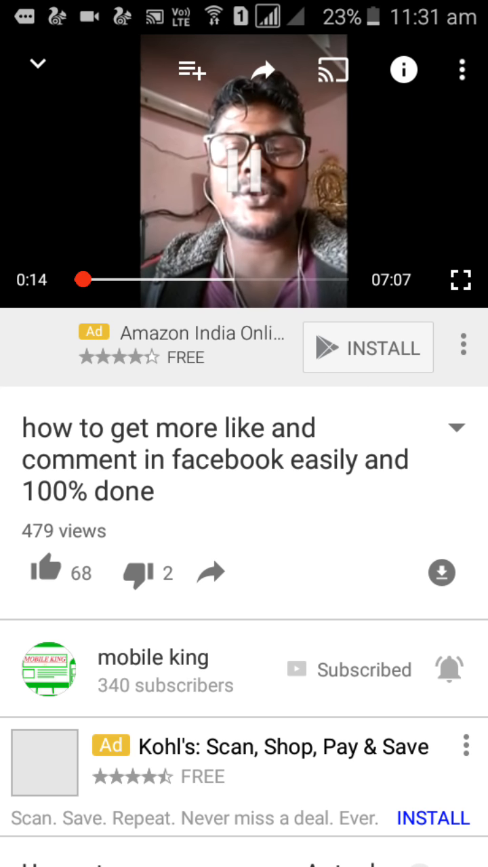
{"action": "left_click", "coordinate": [262, 70]}
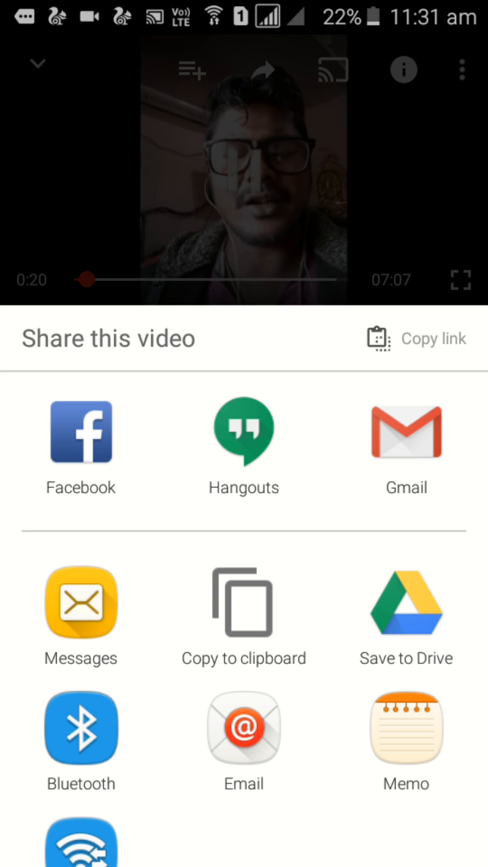
{"action": "left_click", "coordinate": [433, 339]}
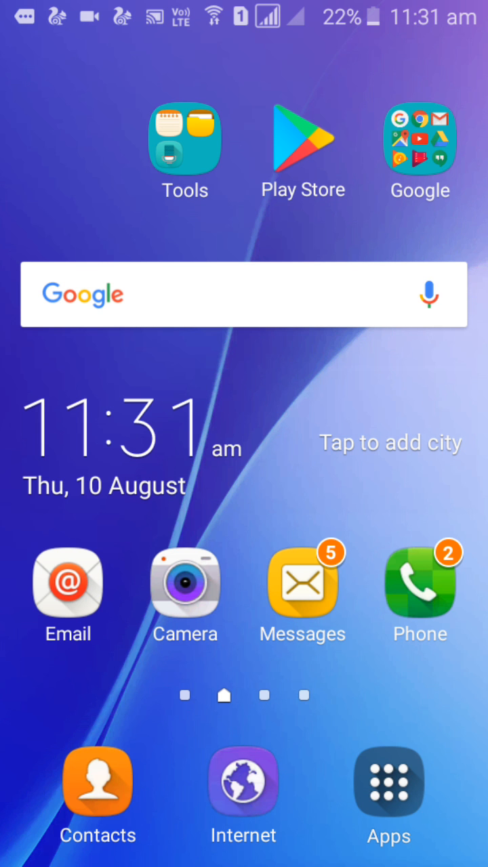
Go to en.savefrom.net in Chrome and paste the copied youtu.be link into its address box
{"action": "left_click", "coordinate": [387, 782]}
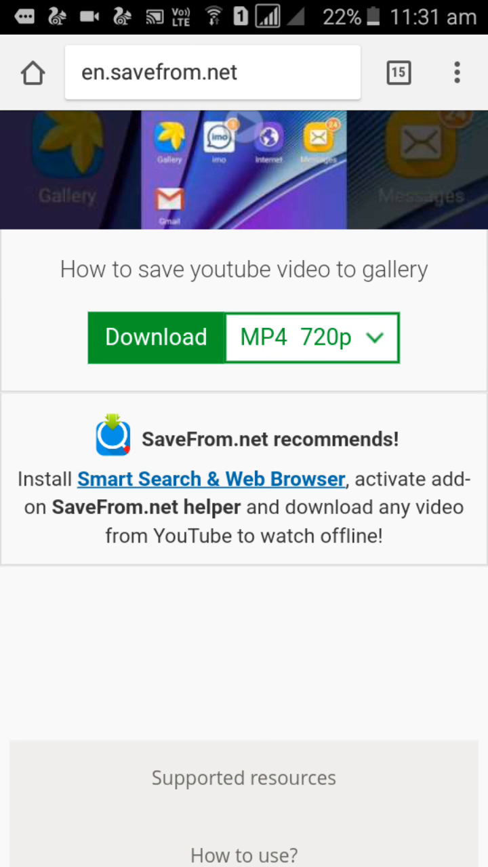
{"action": "left_click", "coordinate": [203, 73]}
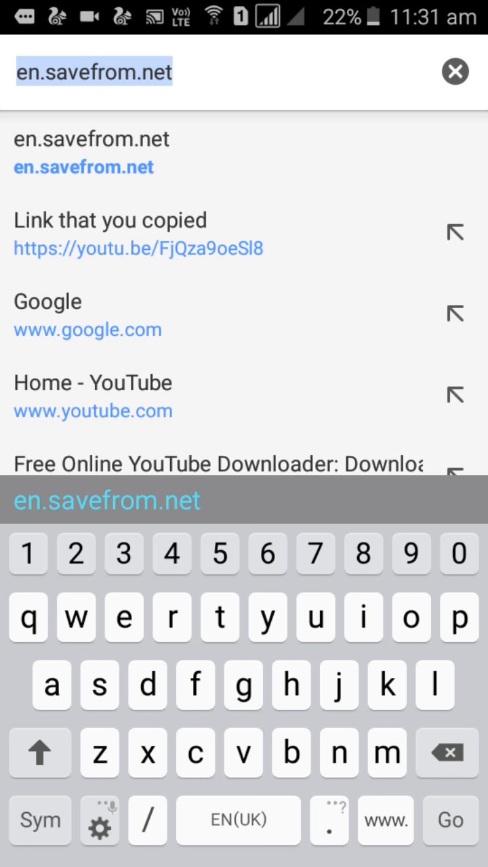
{"action": "type", "text": "saf"}
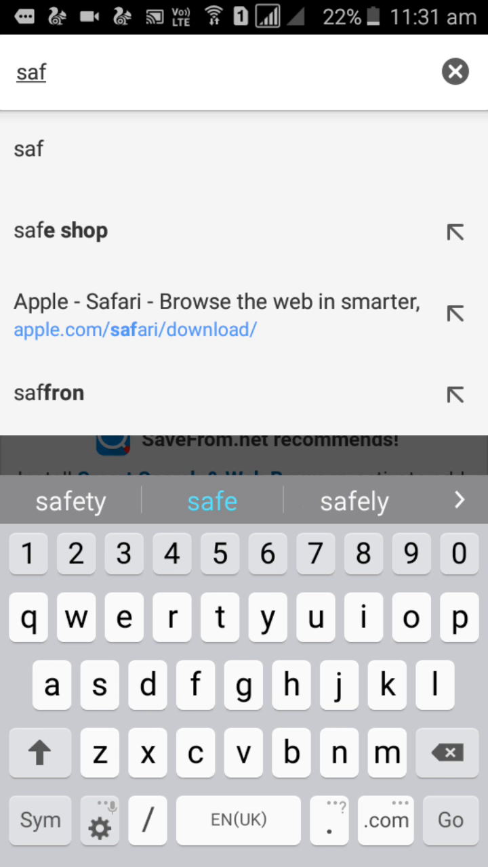
{"action": "type", "text": "en.savefrom.net"}
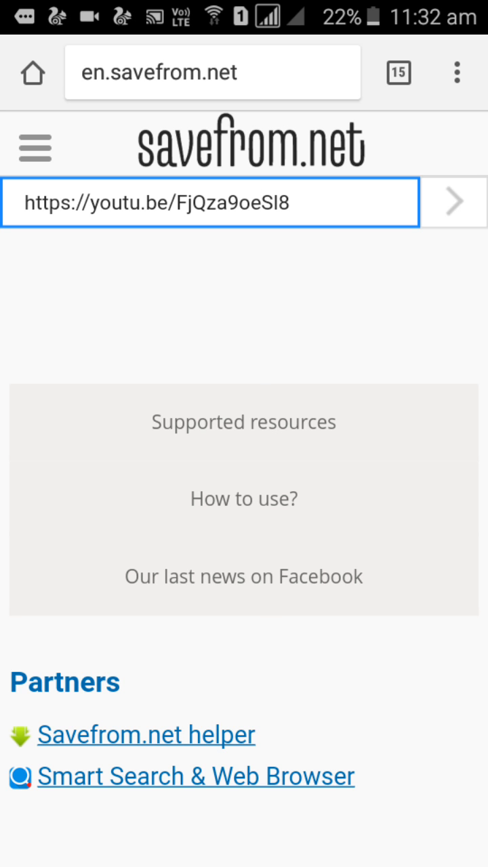
Submit the link on savefrom.net, choose MP4 720p and start the download
{"action": "left_click", "coordinate": [453, 200]}
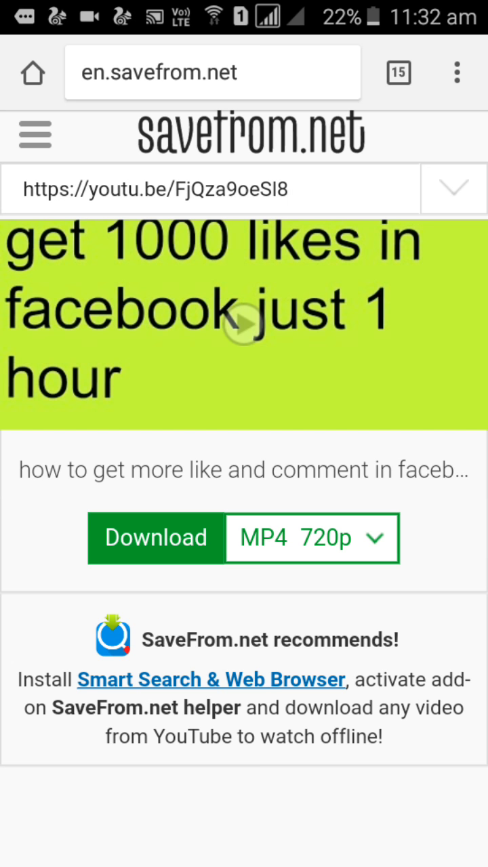
{"action": "left_click", "coordinate": [312, 537]}
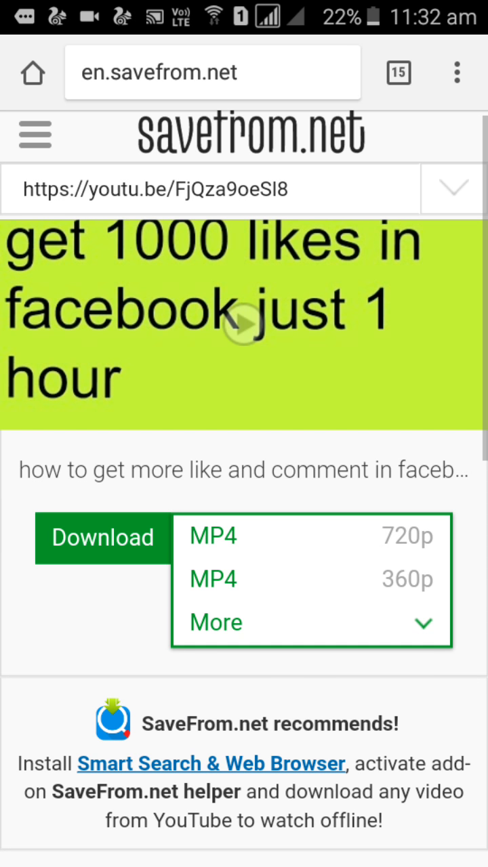
{"action": "left_click", "coordinate": [214, 621]}
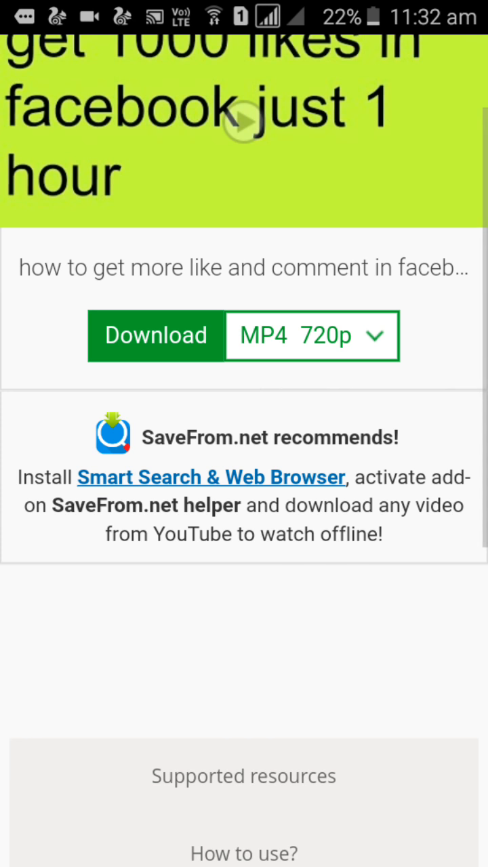
{"action": "left_click", "coordinate": [154, 336]}
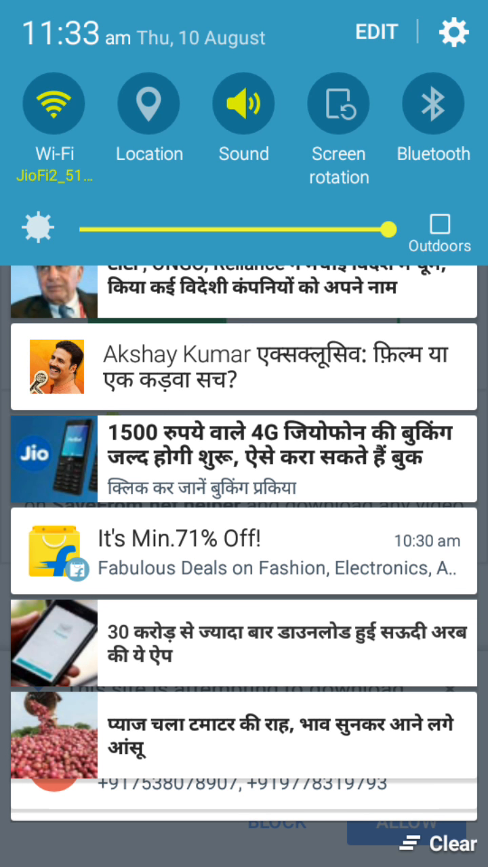
From the download notification, show My Files download history listing the 16.27MB MP4 at 100%
{"action": "scroll", "scroll_direction": "down", "scroll_amount": 3}
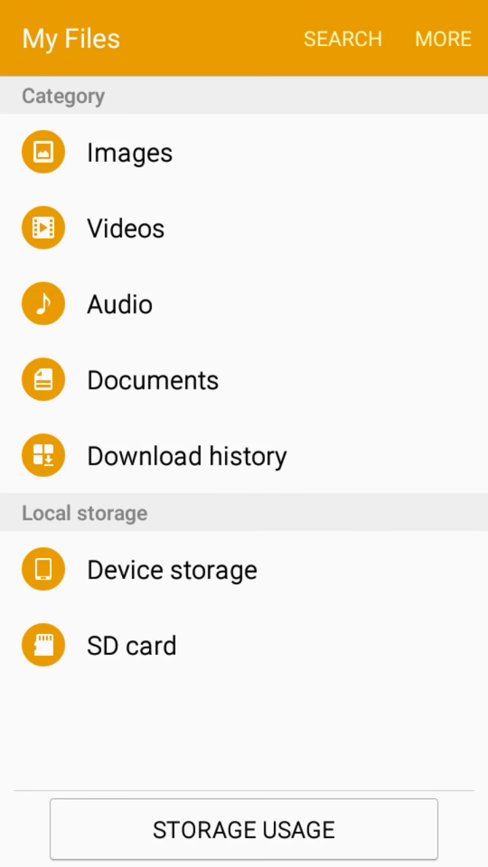
{"action": "left_click", "coordinate": [187, 455]}
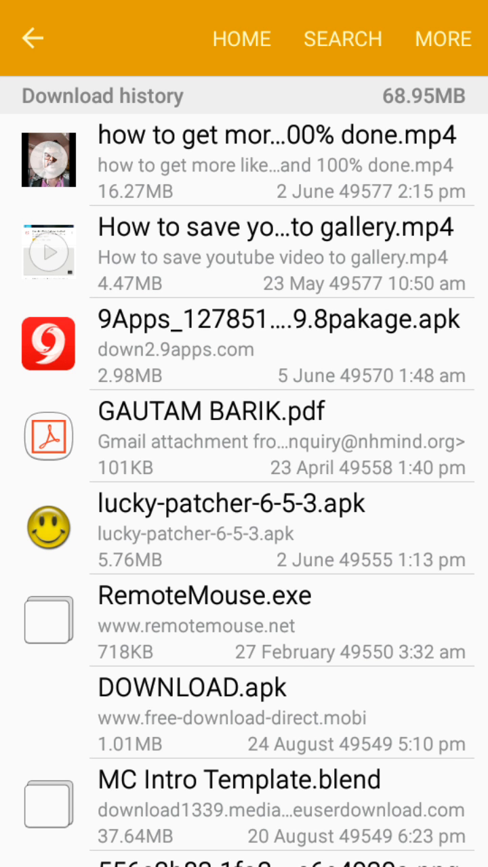